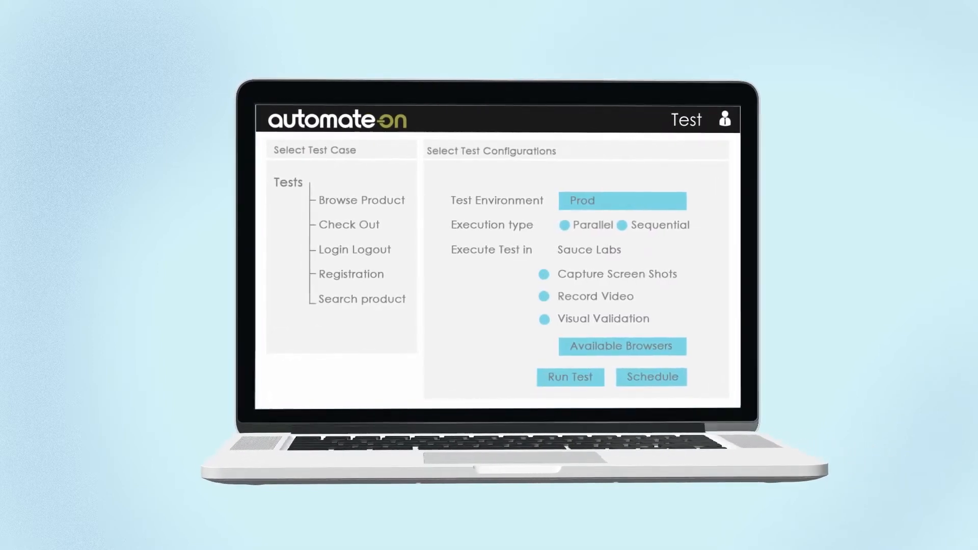
Open the Pick Browsers dialog listing Firefox, Chrome, IE and Opera versions for Windows 8.1.
left_click(622, 346)
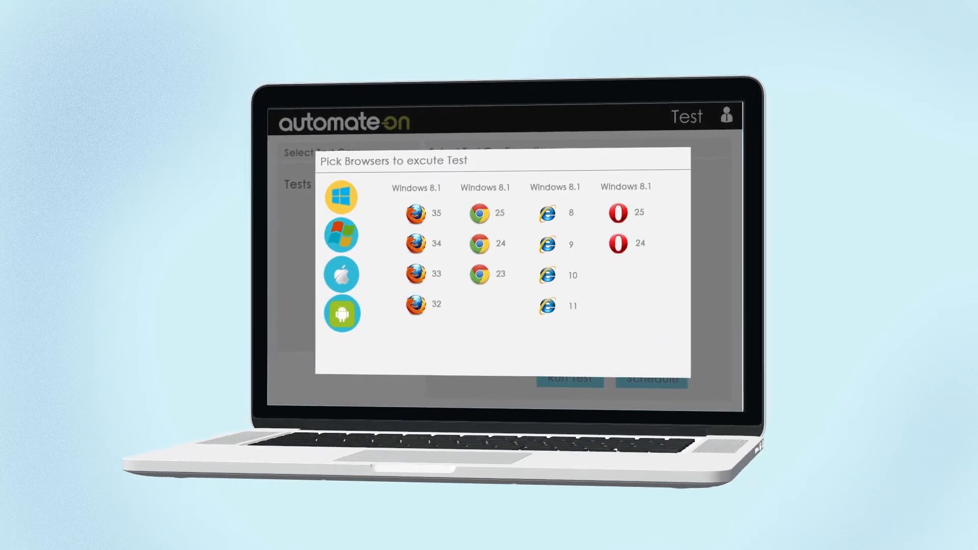